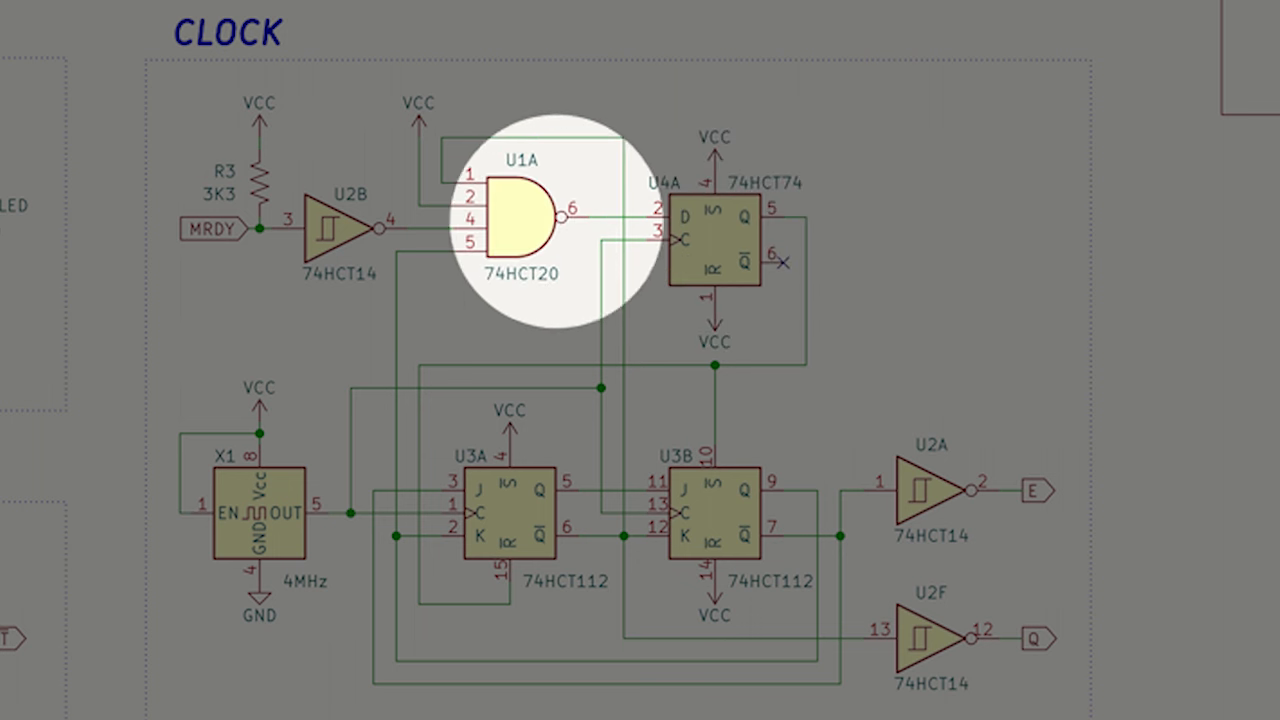
mouse_move(530, 225)
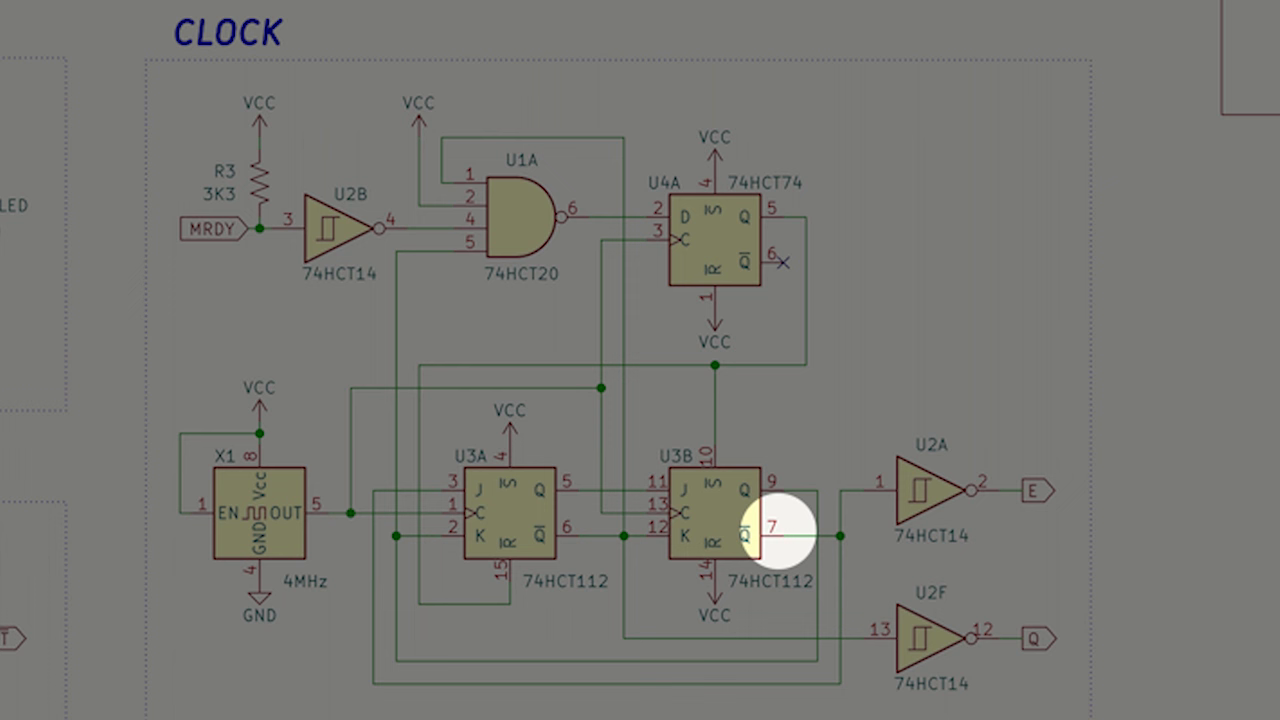
mouse_move(545, 415)
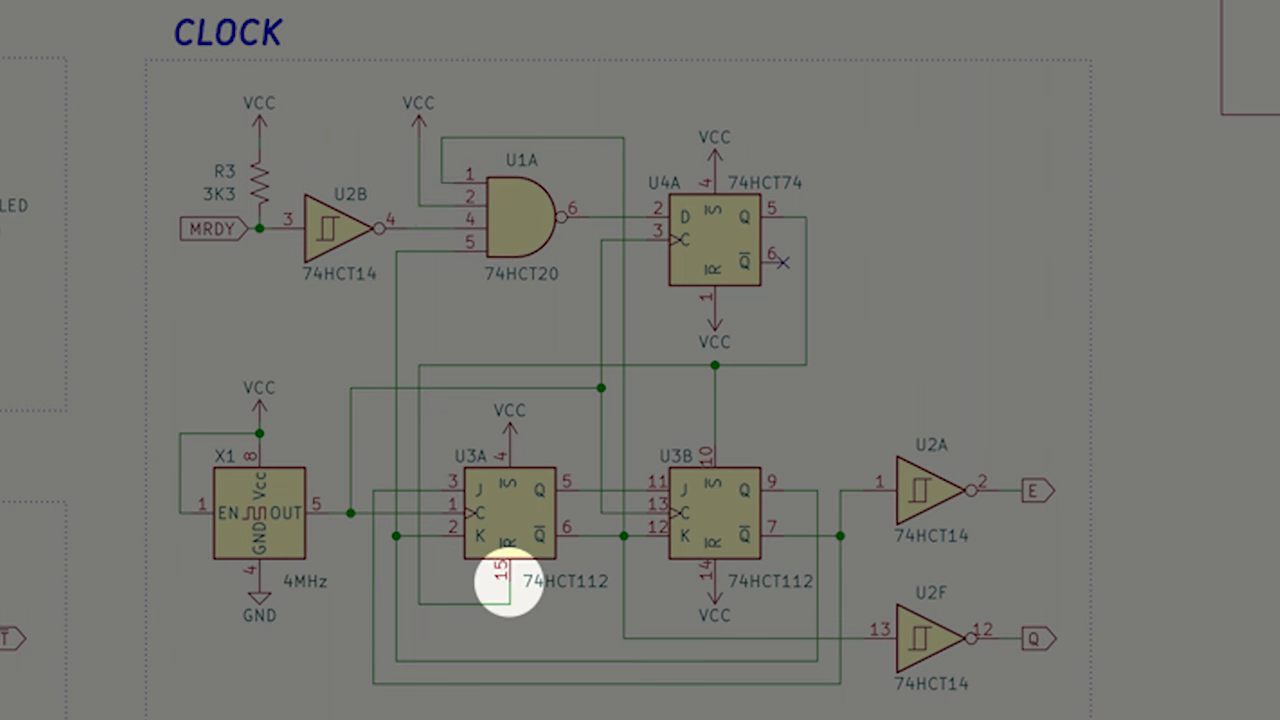
mouse_move(710, 455)
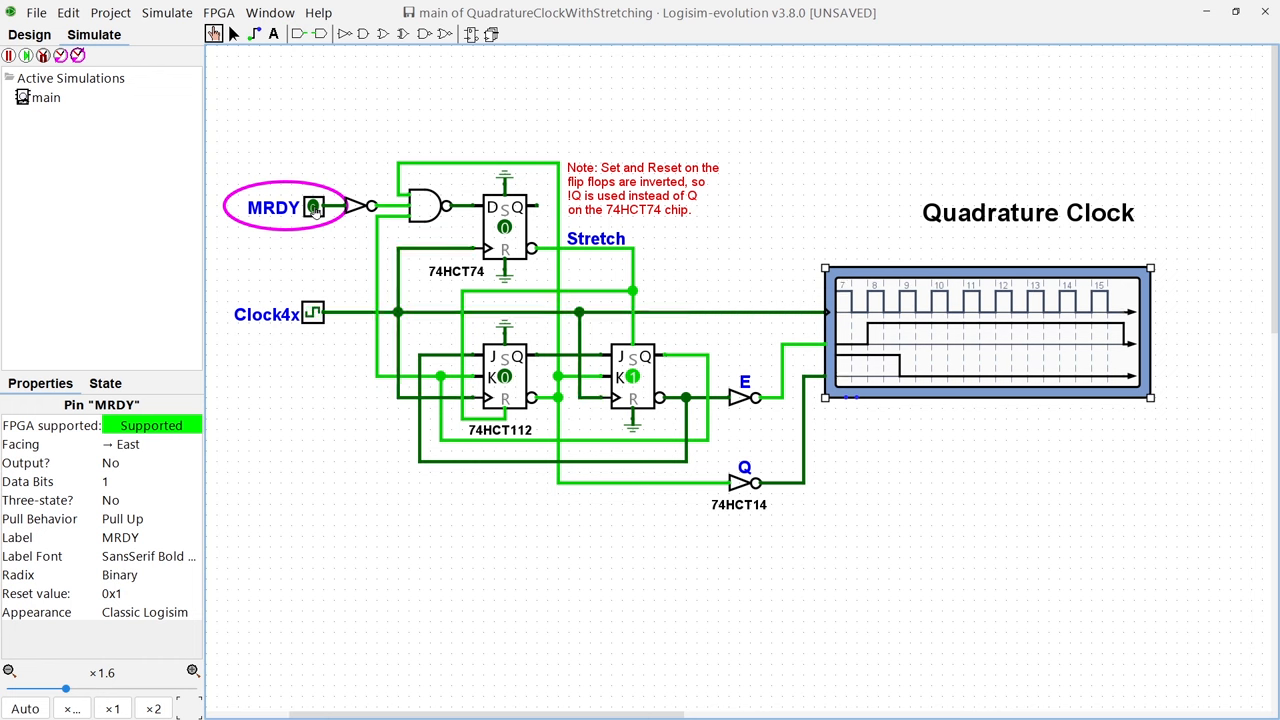
- Run the QuadratureClockWithStretching simulation and watch the MRDY, E and Q waveforms
click(314, 207)
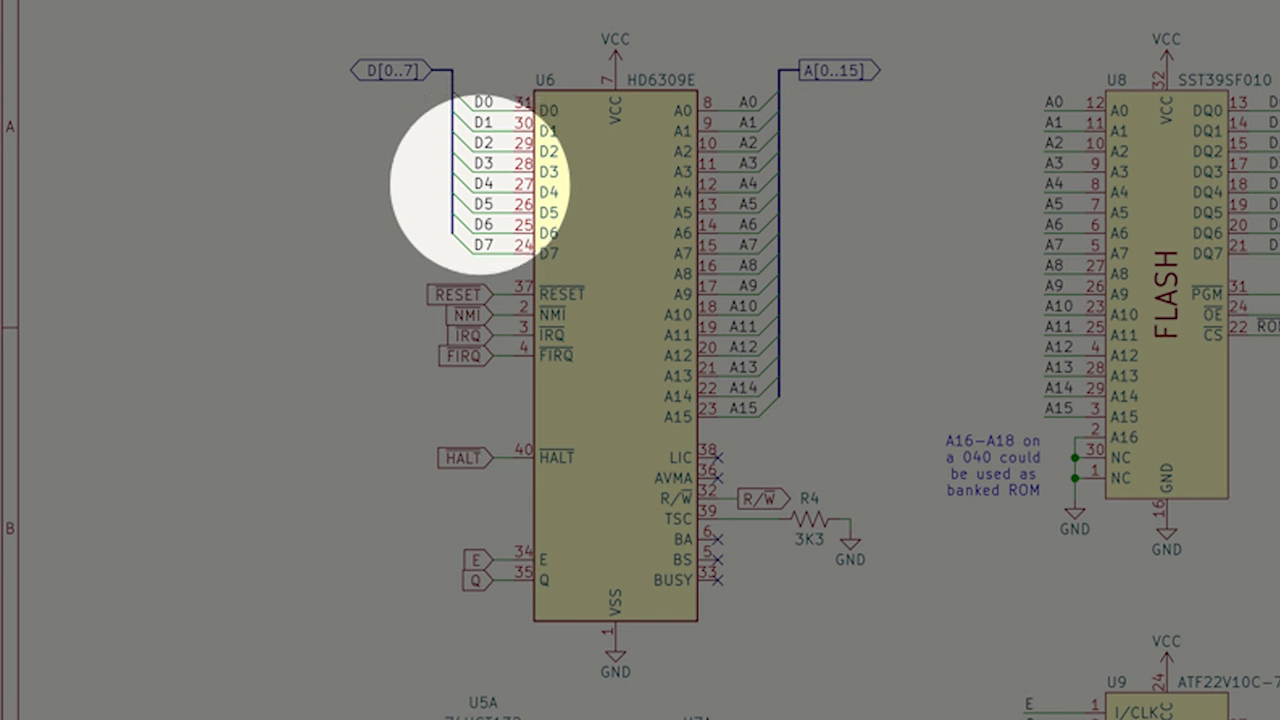
mouse_move(460, 300)
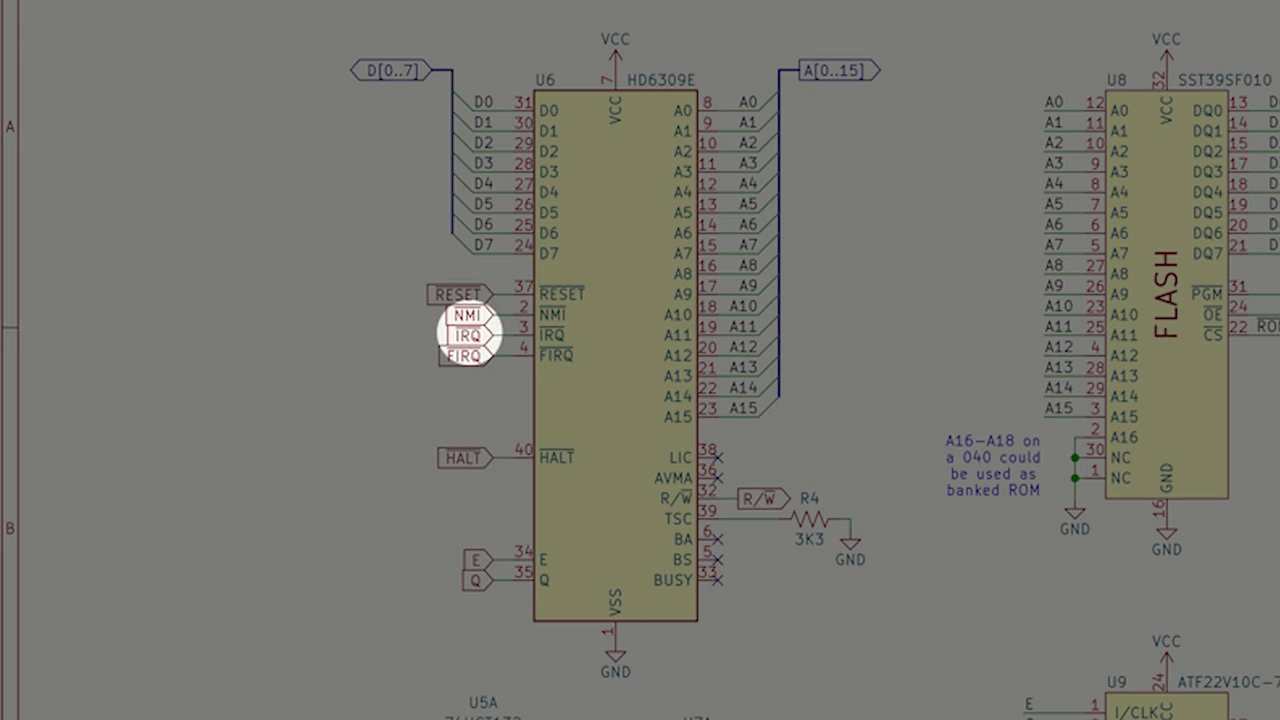
mouse_move(465, 358)
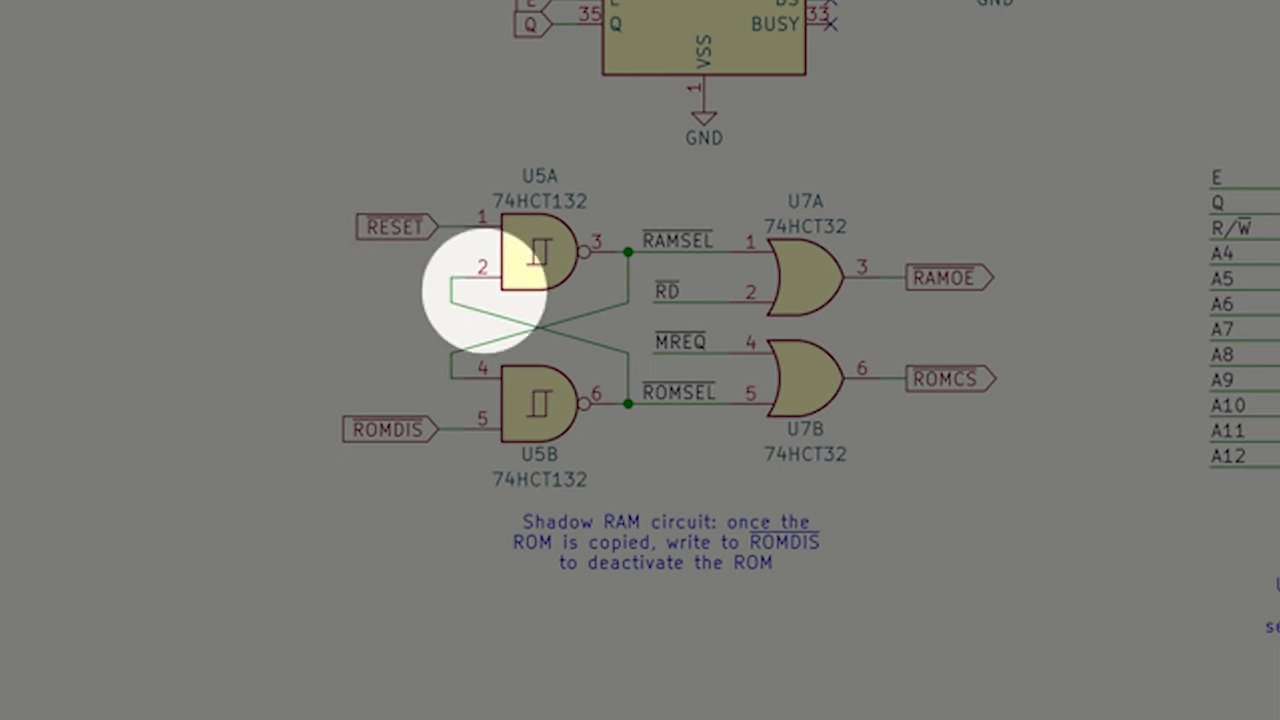
mouse_move(680, 370)
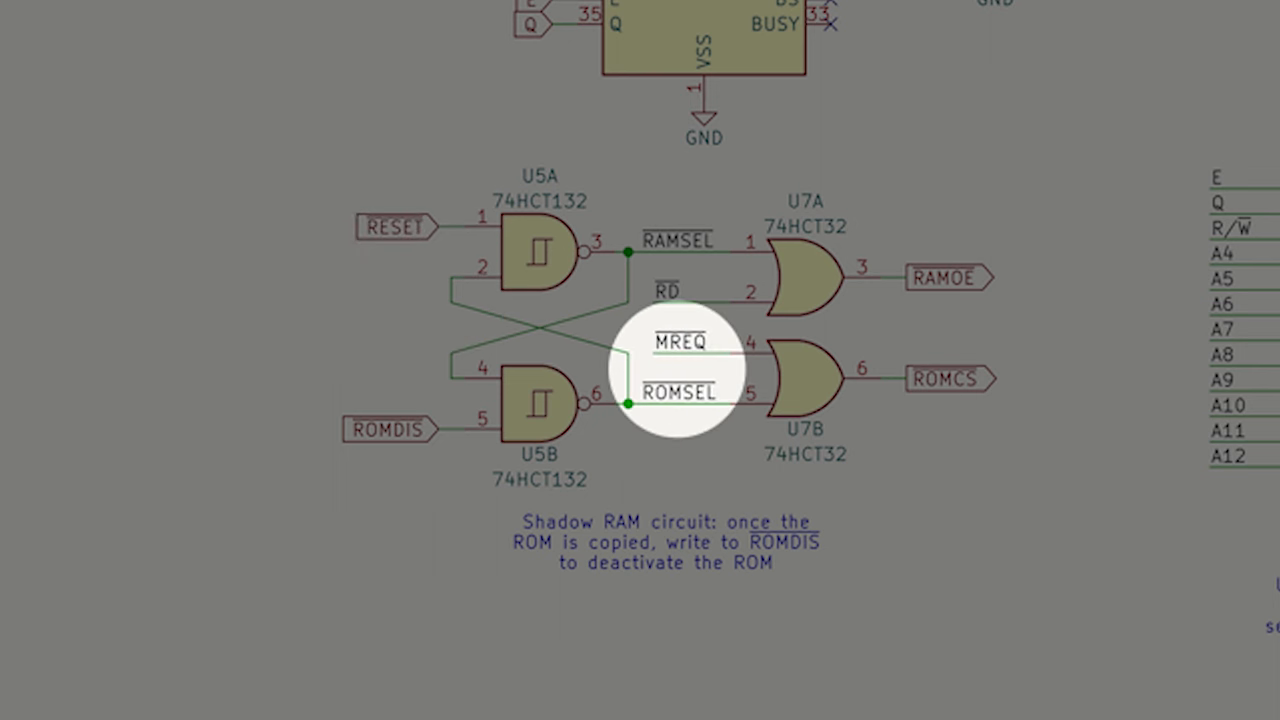
mouse_move(945, 378)
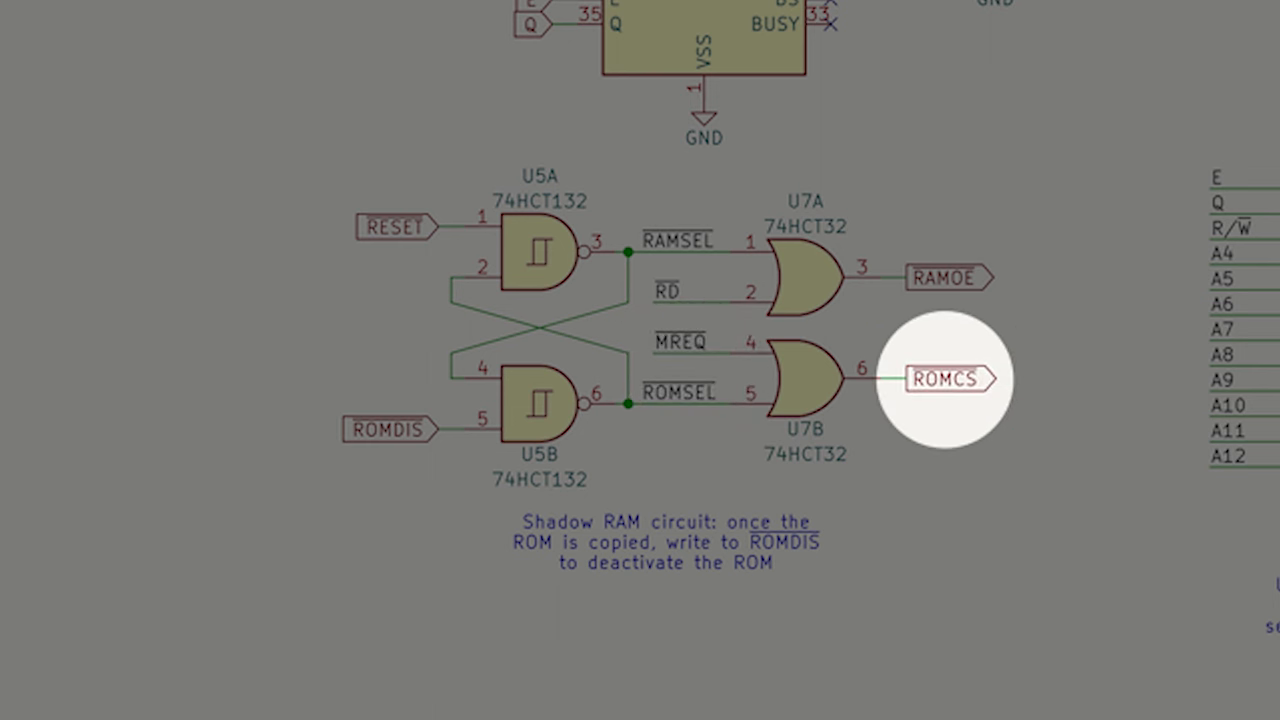
mouse_move(530, 440)
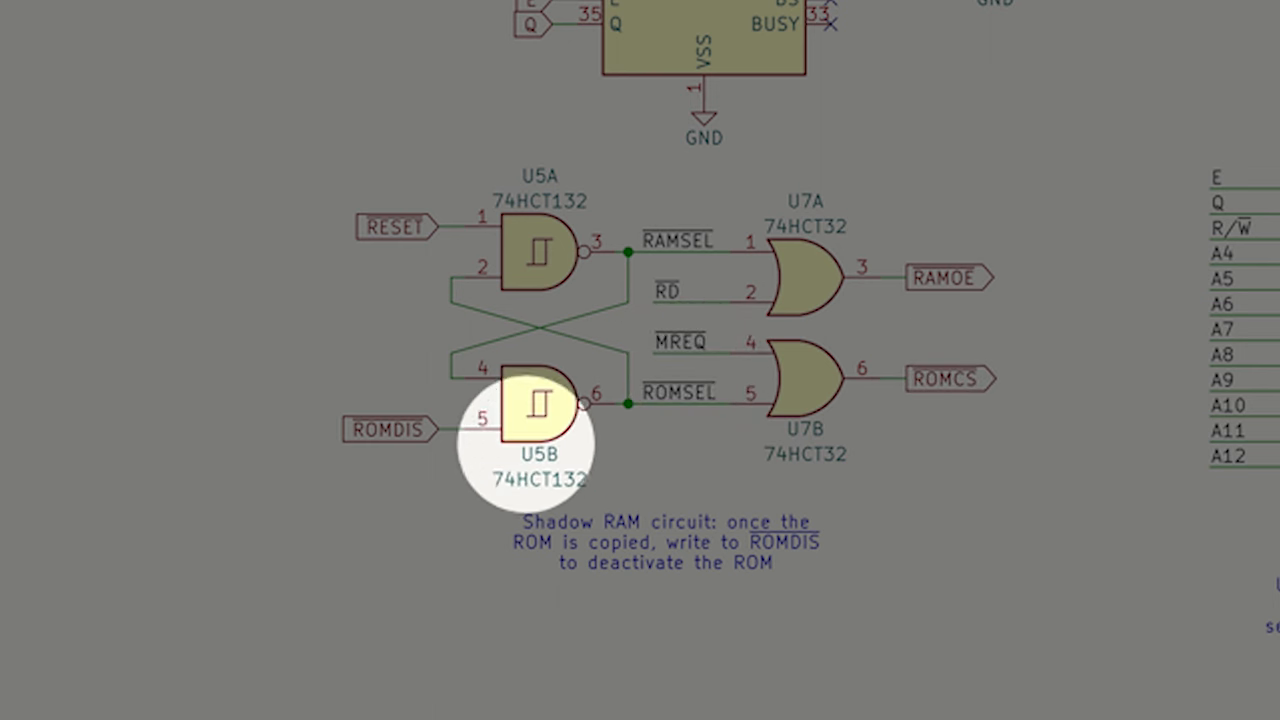
mouse_move(385, 430)
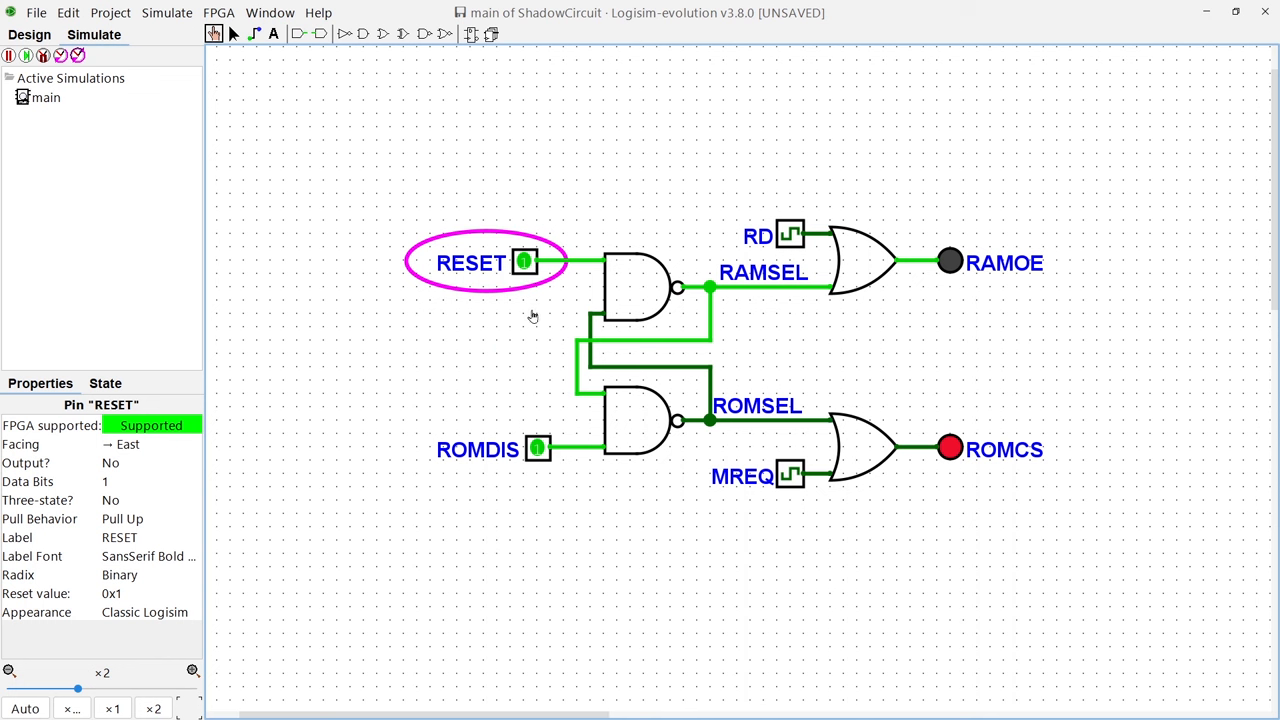
mouse_move(538, 452)
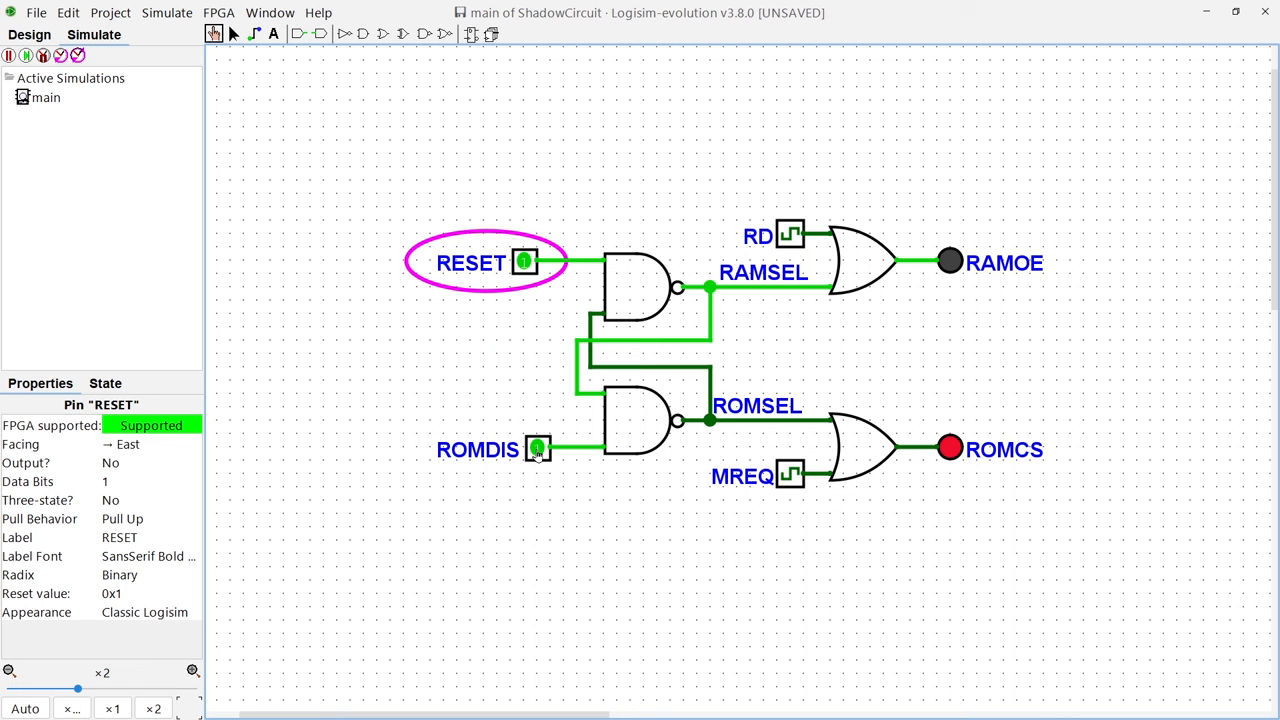
- Toggle the RESET and ROMDIS pins in the ShadowCircuit simulation to drive RAMOE and ROMCS
click(537, 449)
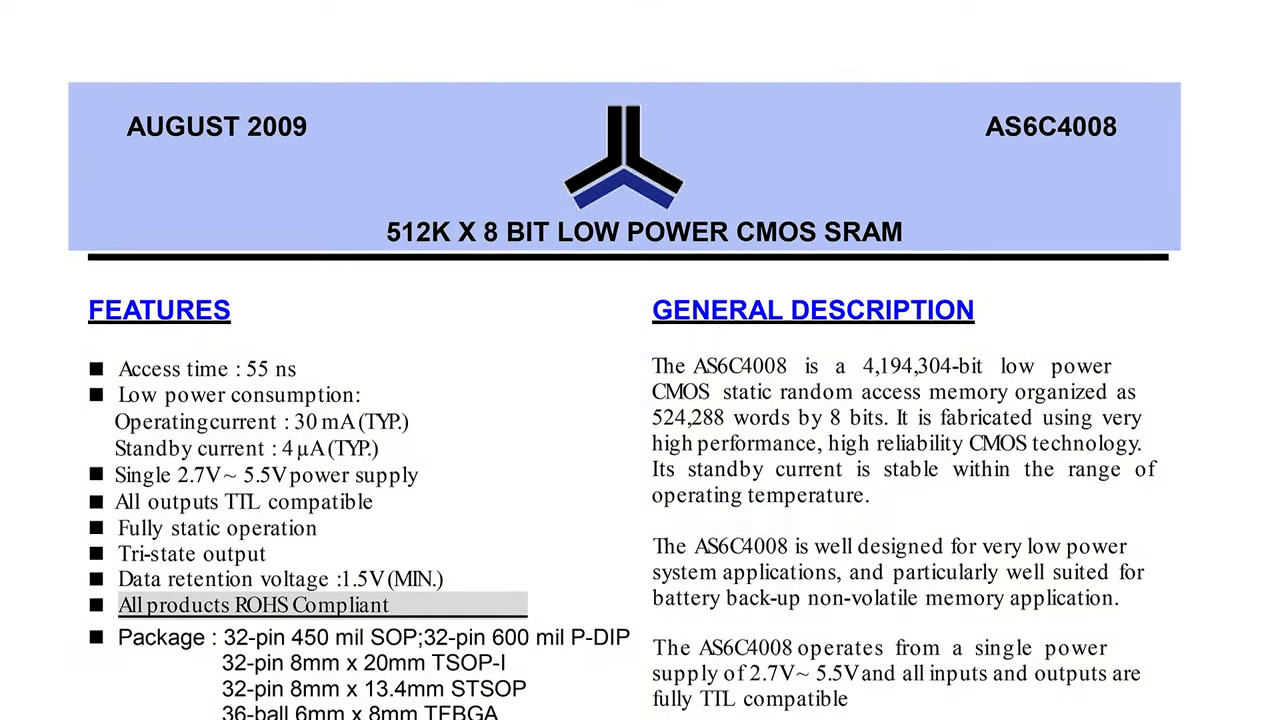
- Scroll the AS6C4008 datasheet through its features and general description
scroll(down, 3)
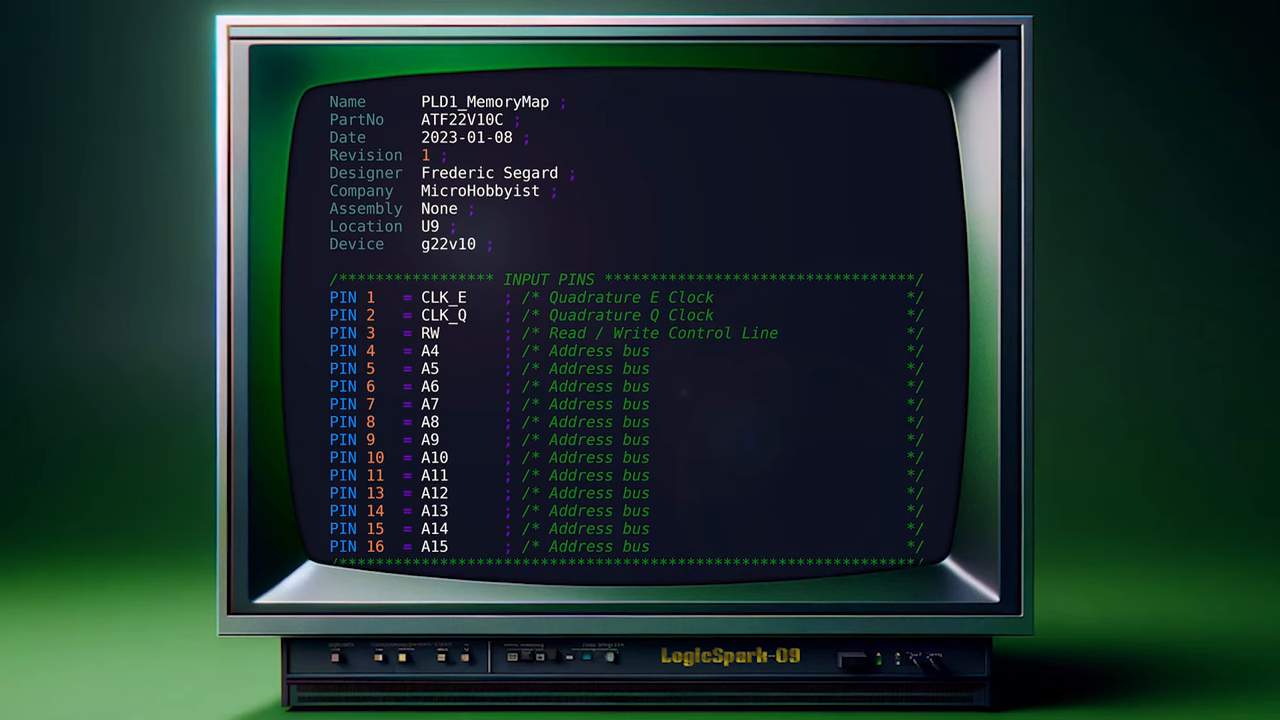
- Scroll PLD1_MemoryMap past the input pins down to the address-decoding equations
scroll(down, 3)
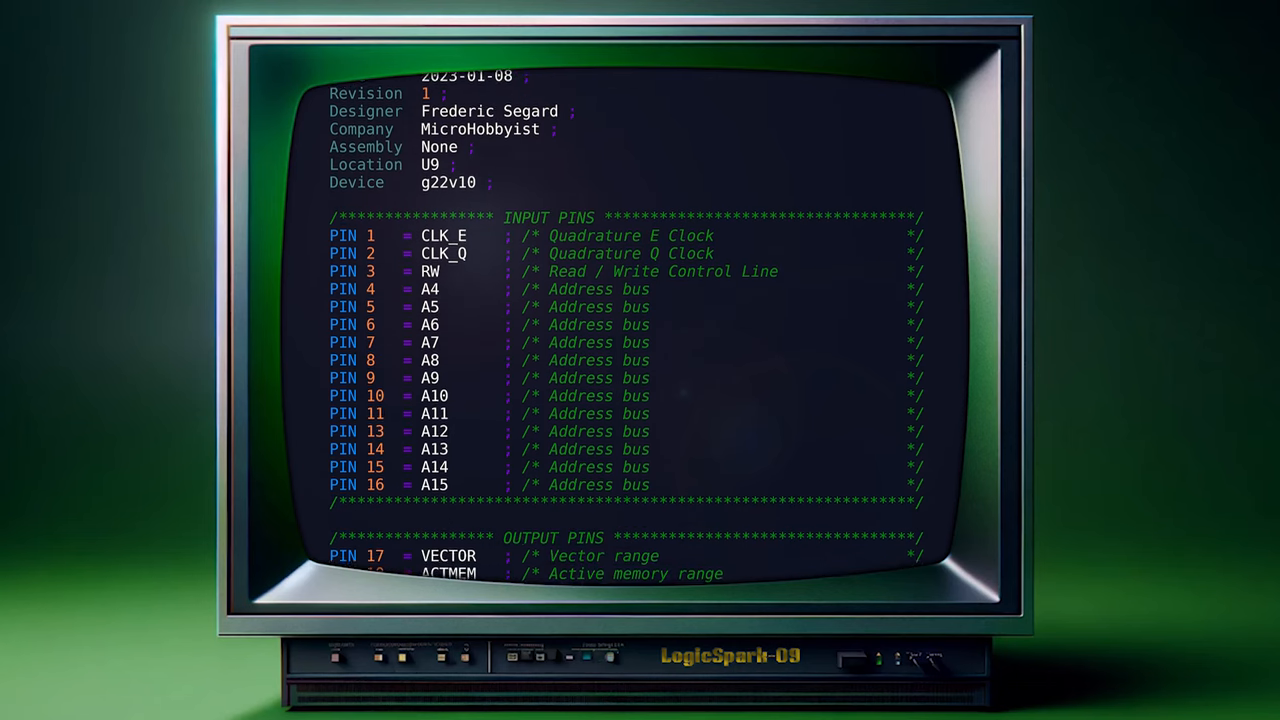
scroll(down, 3)
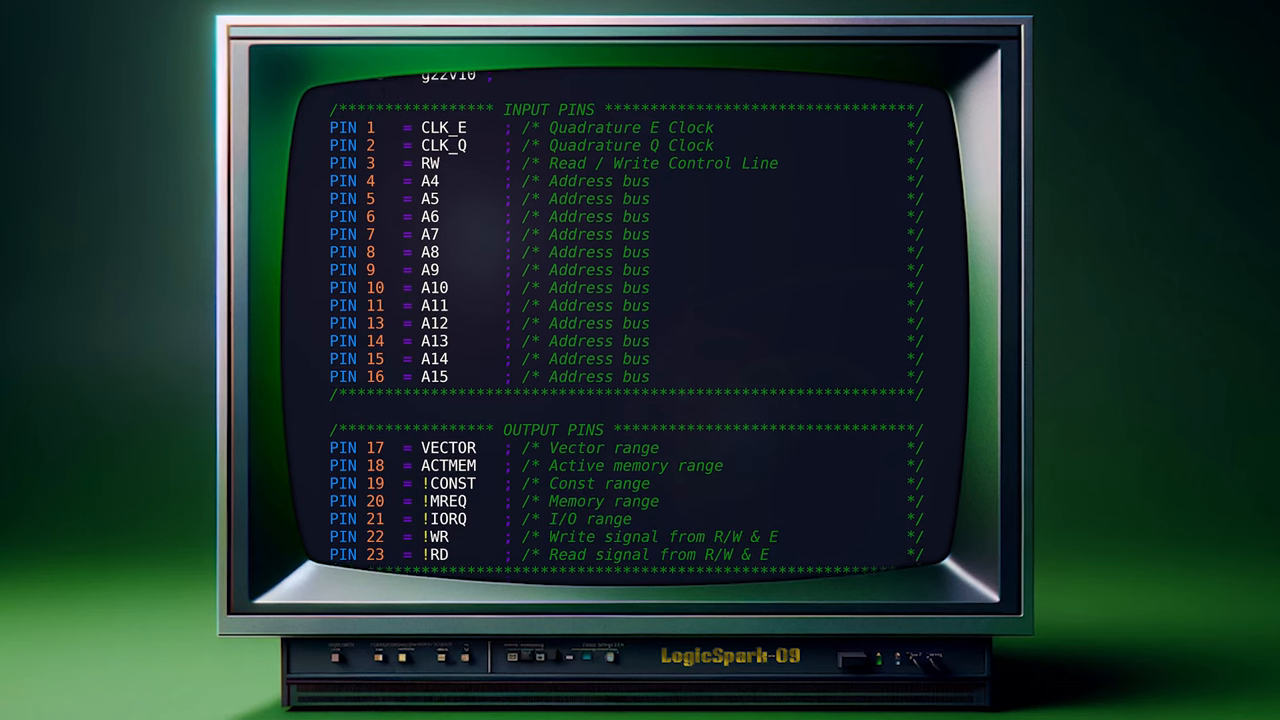
scroll(down, 3)
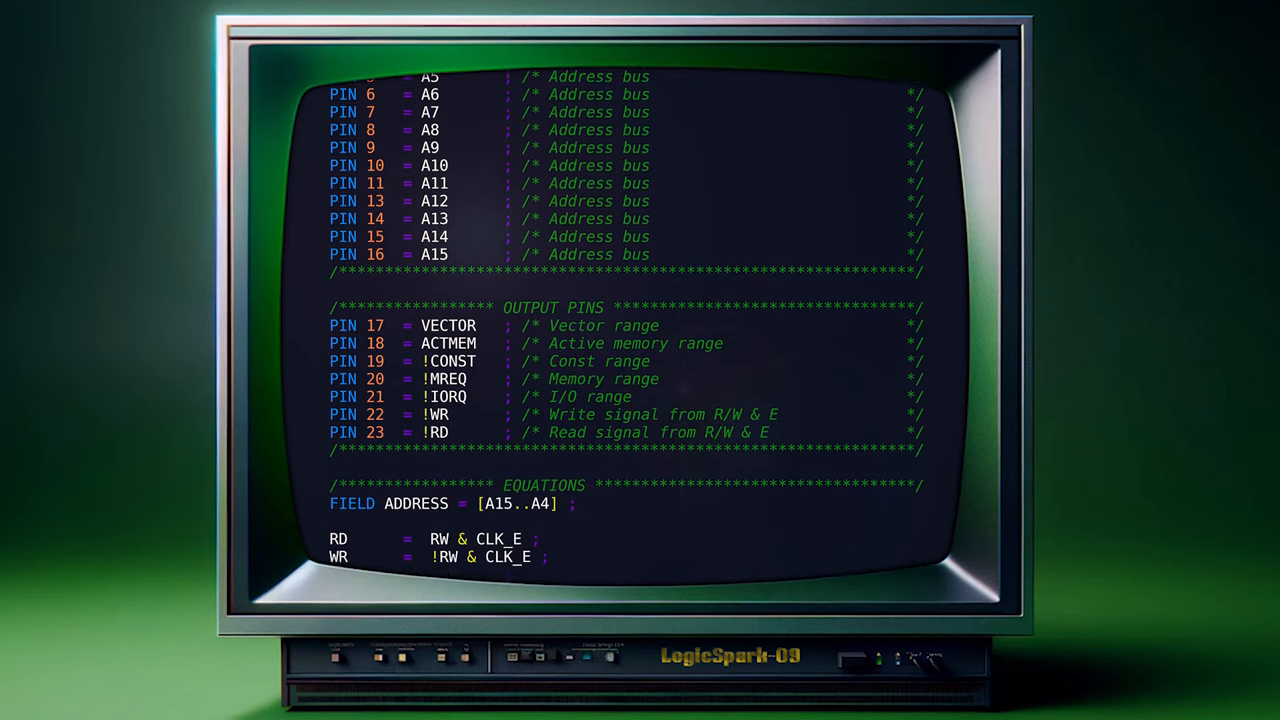
scroll(down, 3)
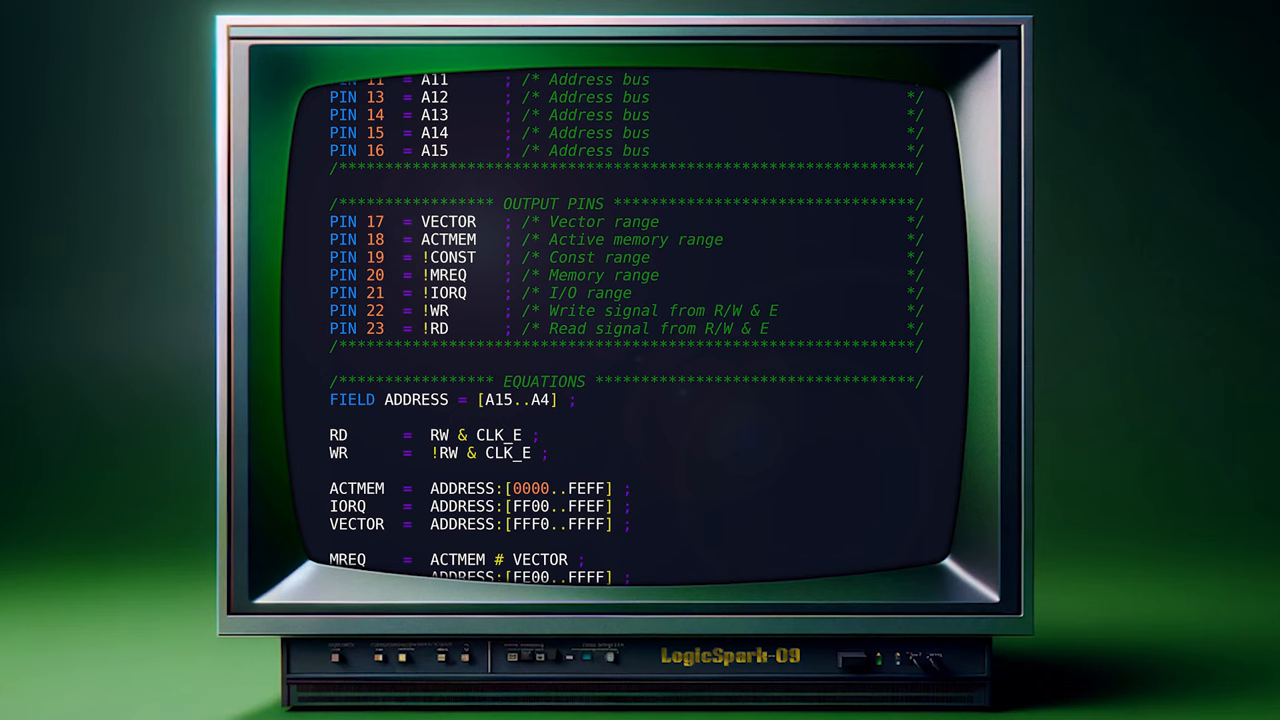
scroll(down, 3)
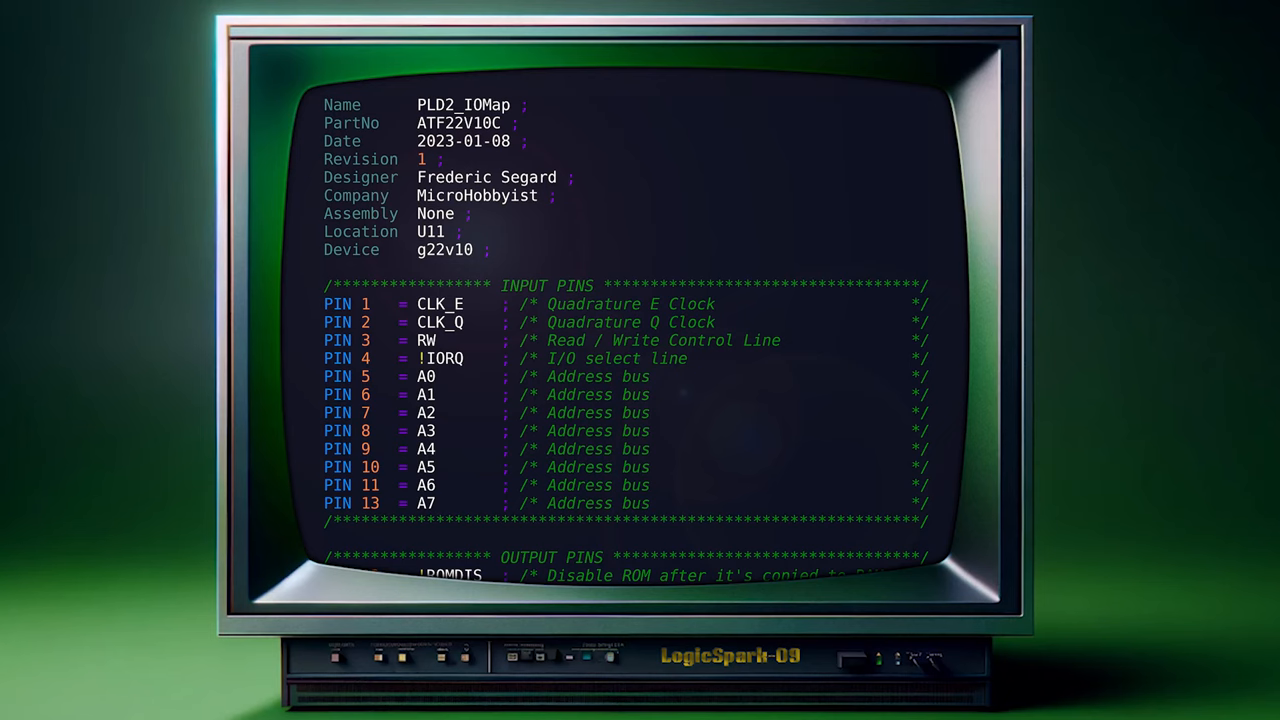
- Scroll PLD2_IOMap down to the ROMDIS equation at address $FF08
scroll(down, 3)
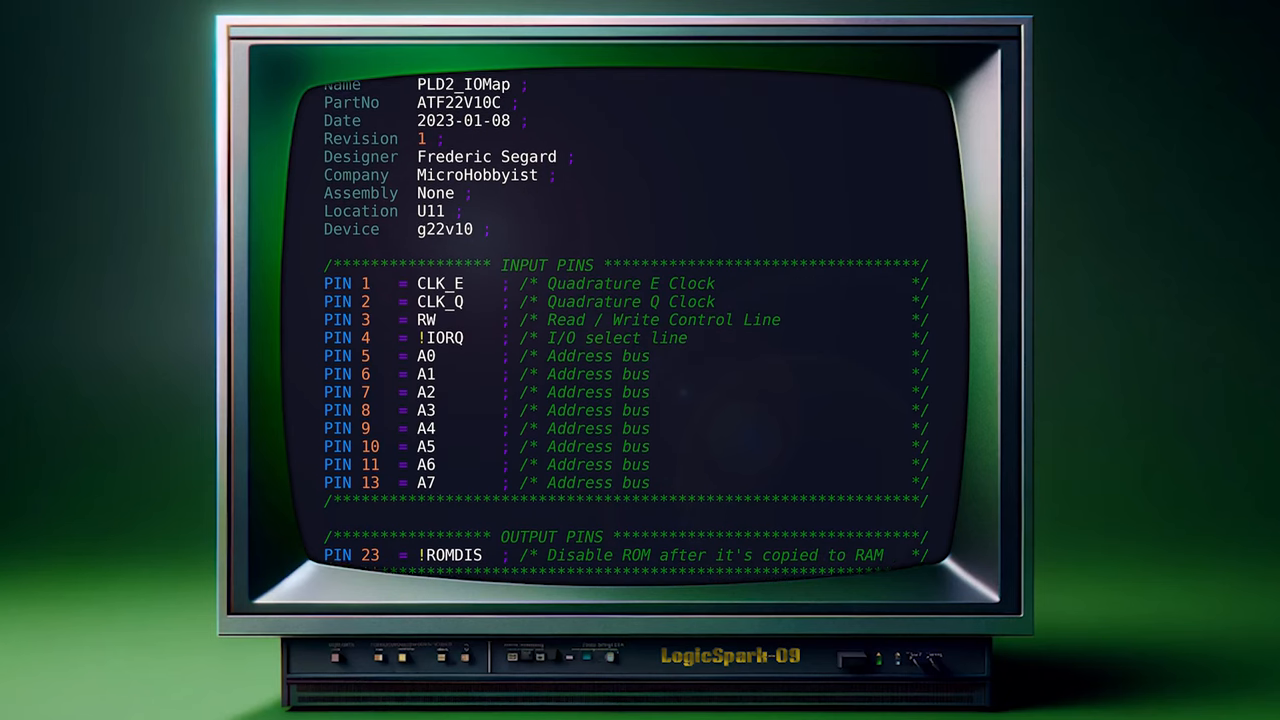
scroll(down, 3)
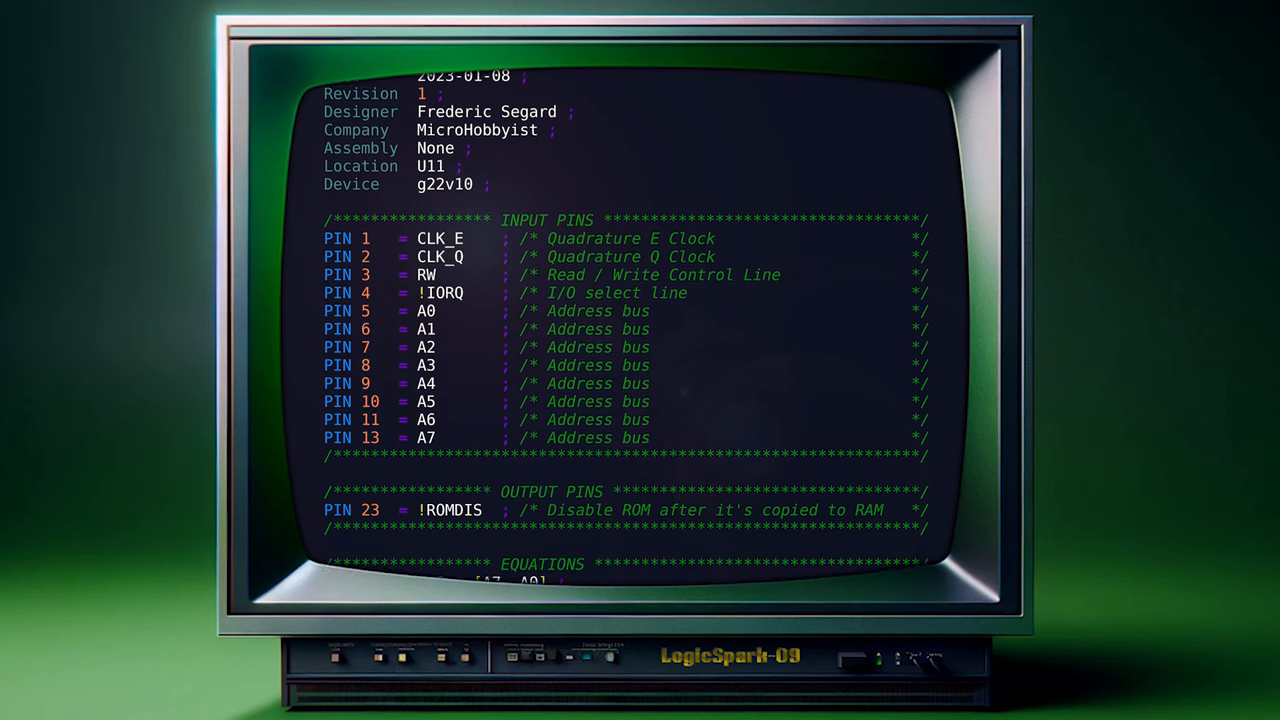
scroll(down, 3)
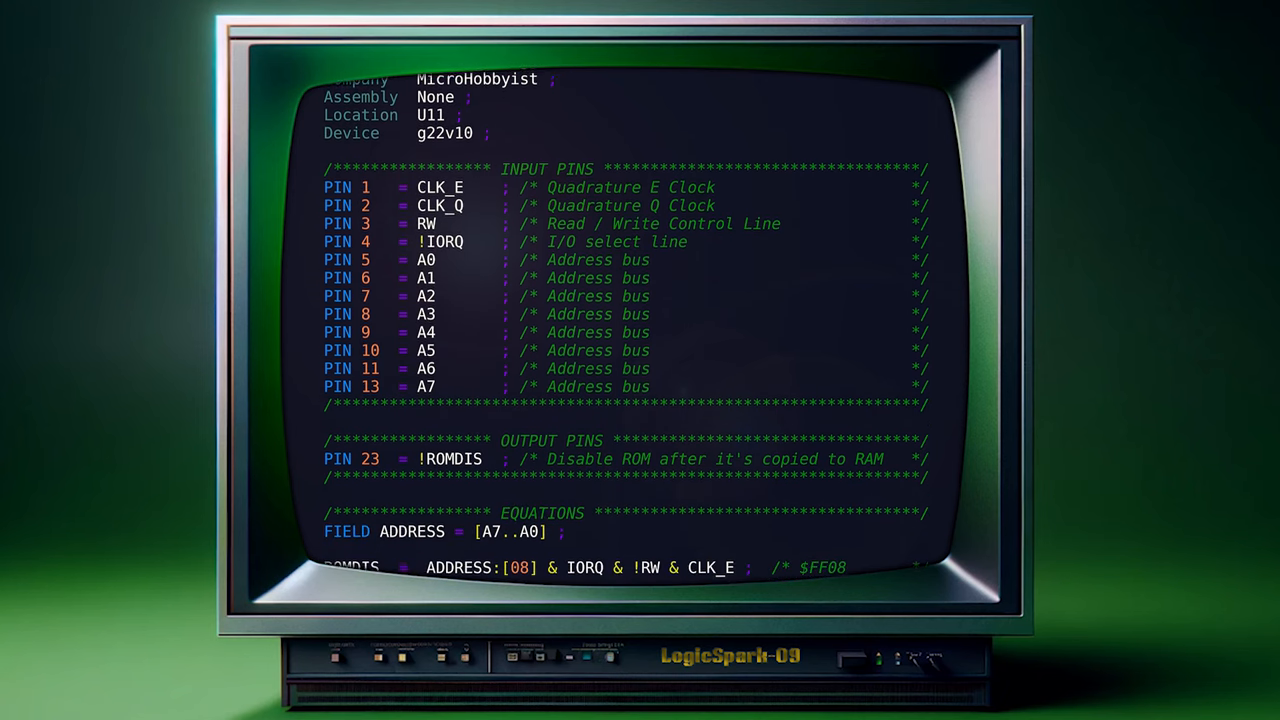
scroll(down, 3)
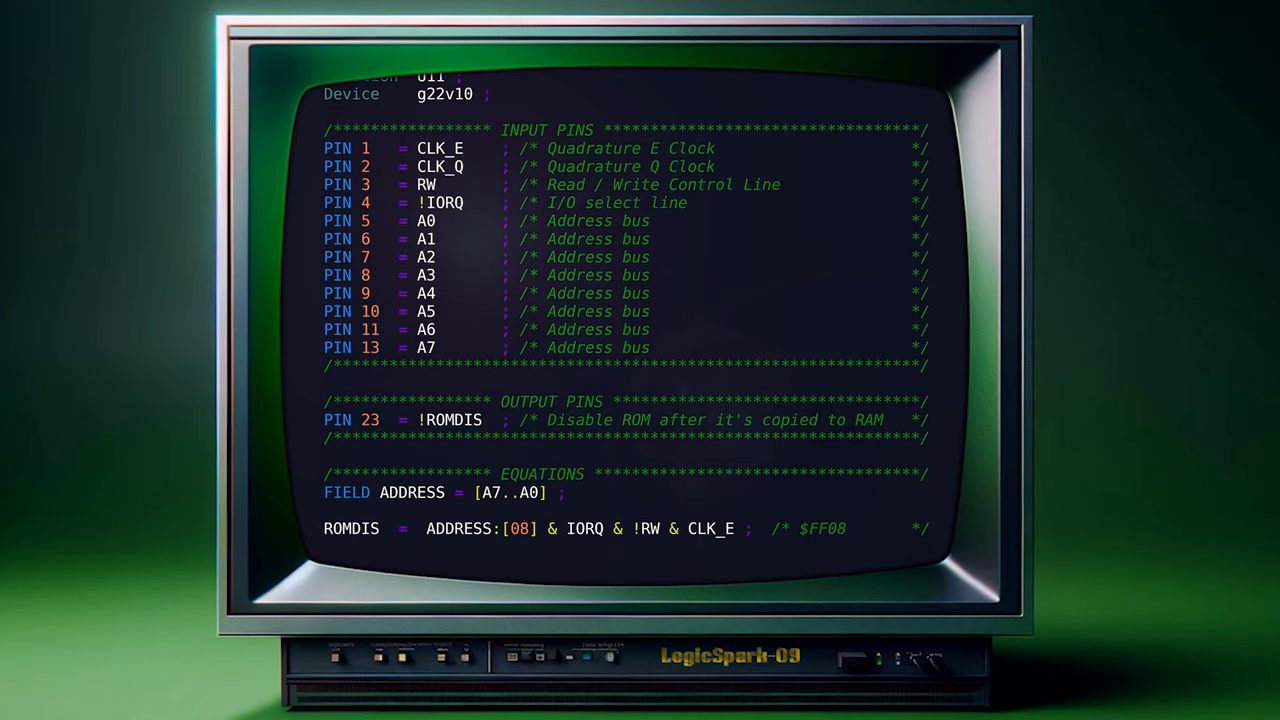
scroll(up, 3)
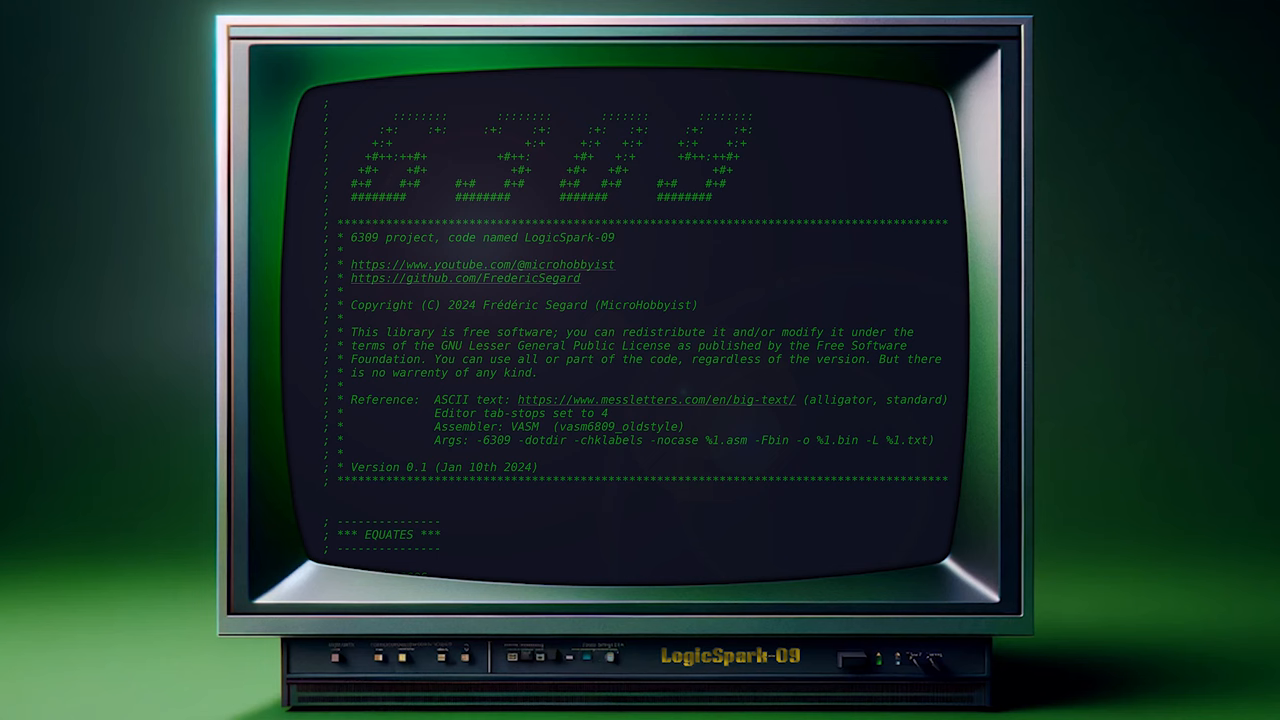
- Scroll the LogicSpark-09 source through ShadowCopy and Init to the Vectors table ending in Reset
scroll(down, 3)
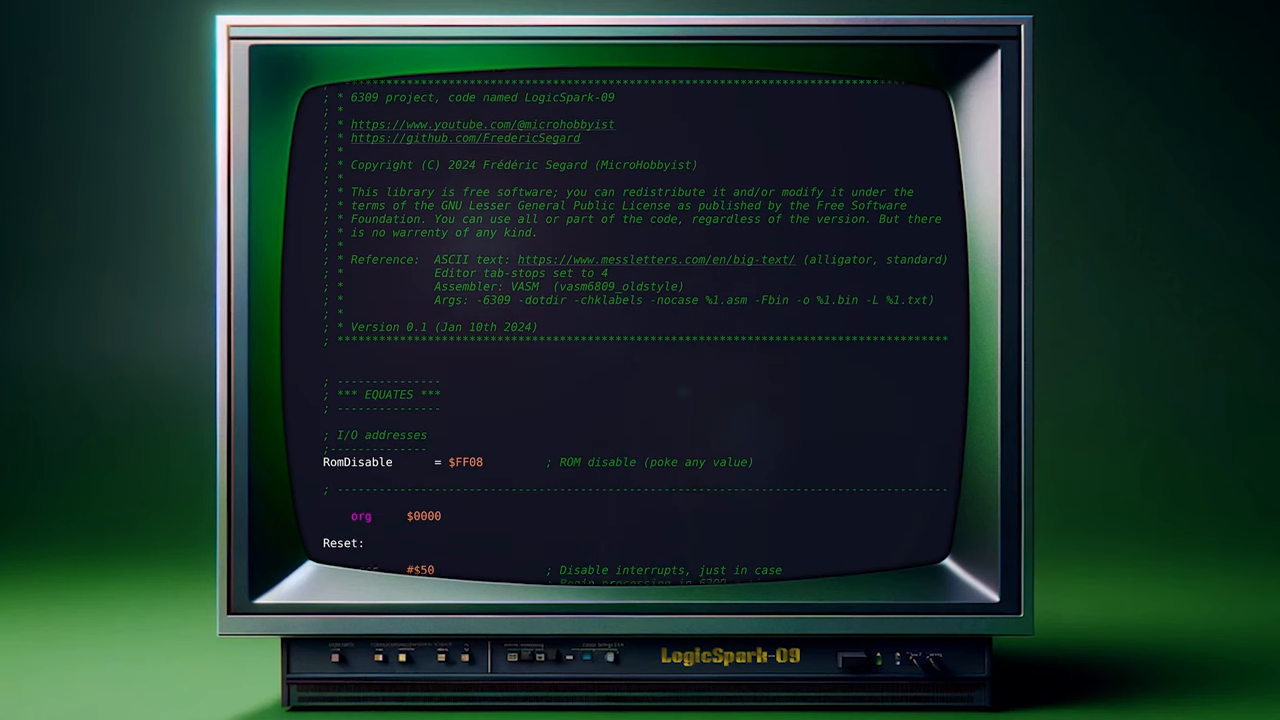
scroll(down, 3)
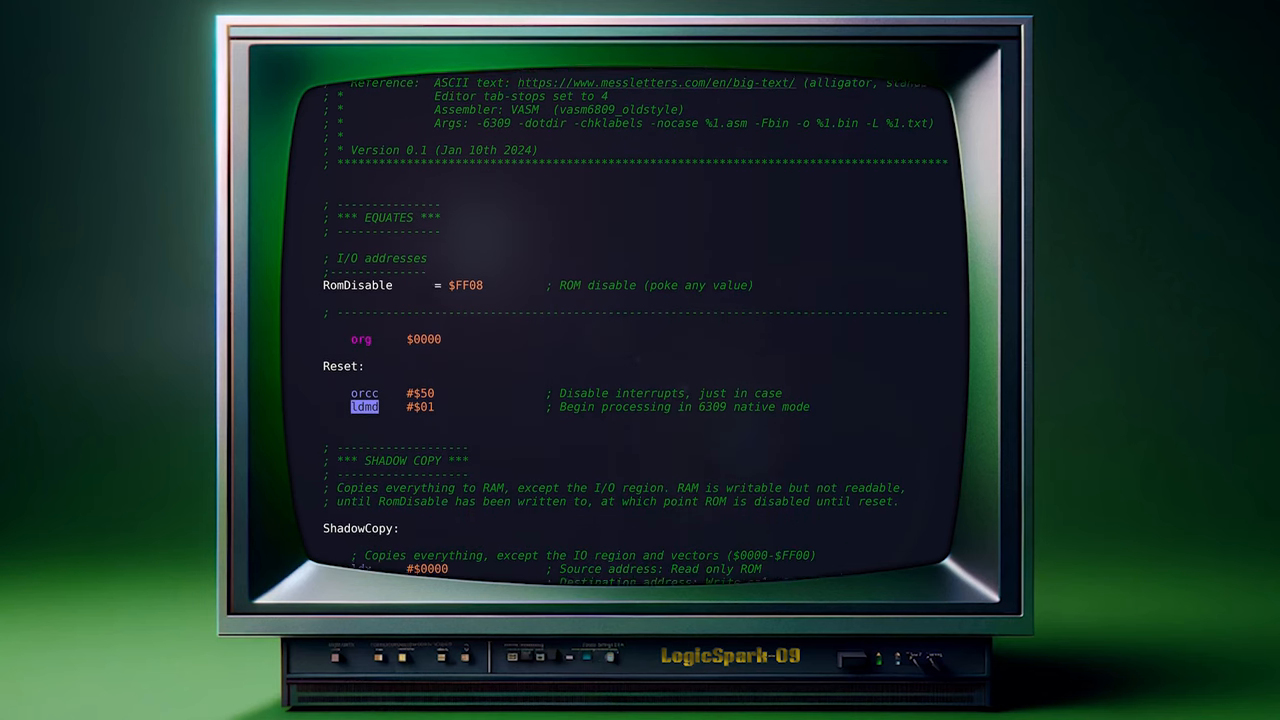
scroll(down, 3)
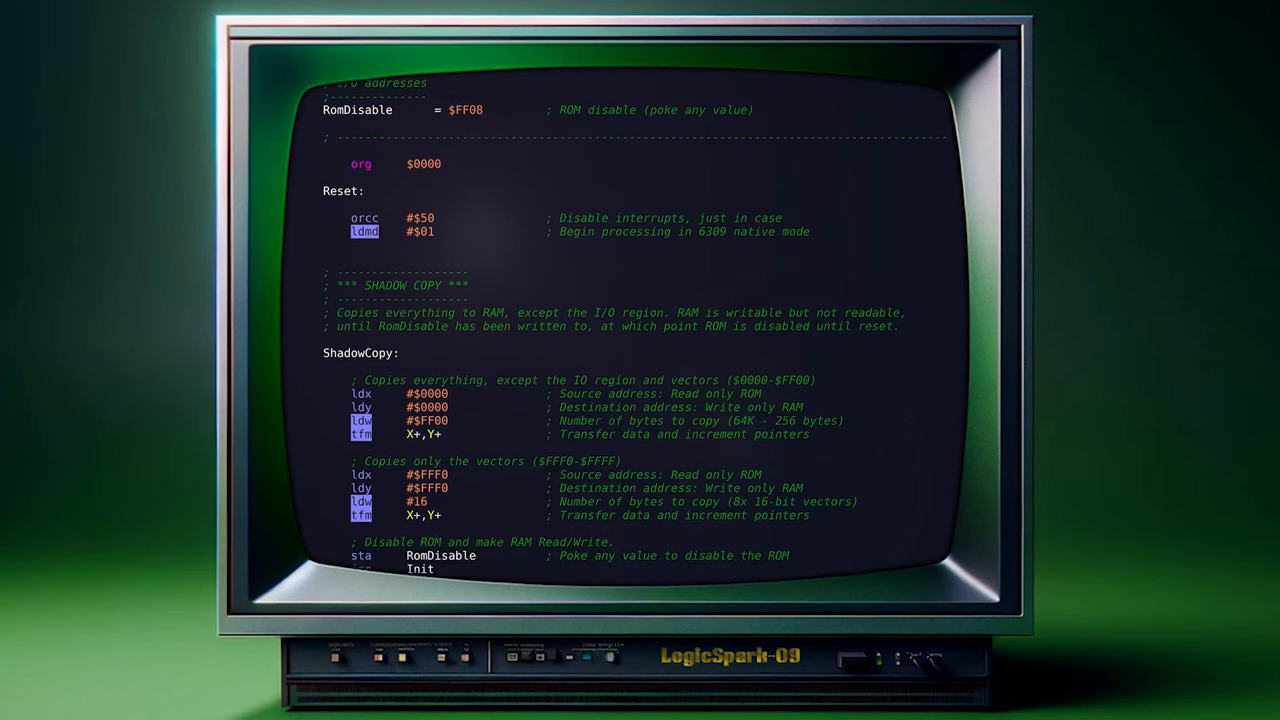
scroll(down, 3)
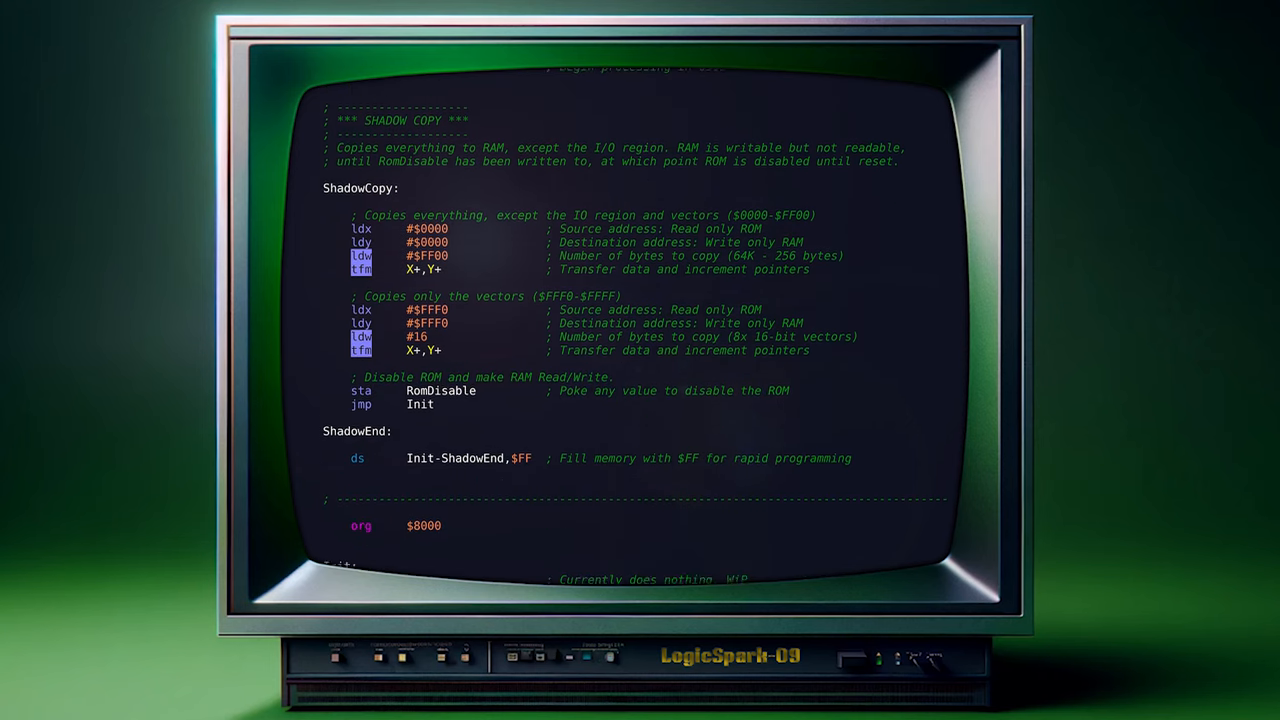
scroll(down, 3)
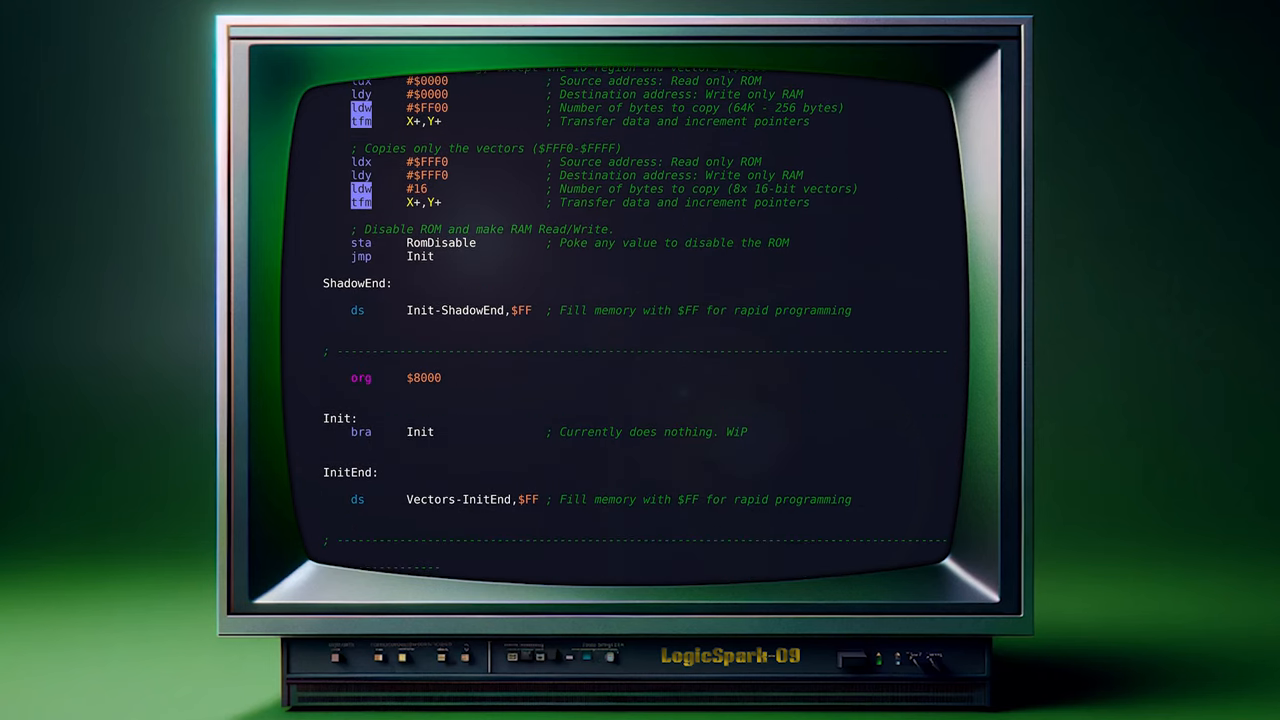
scroll(down, 3)
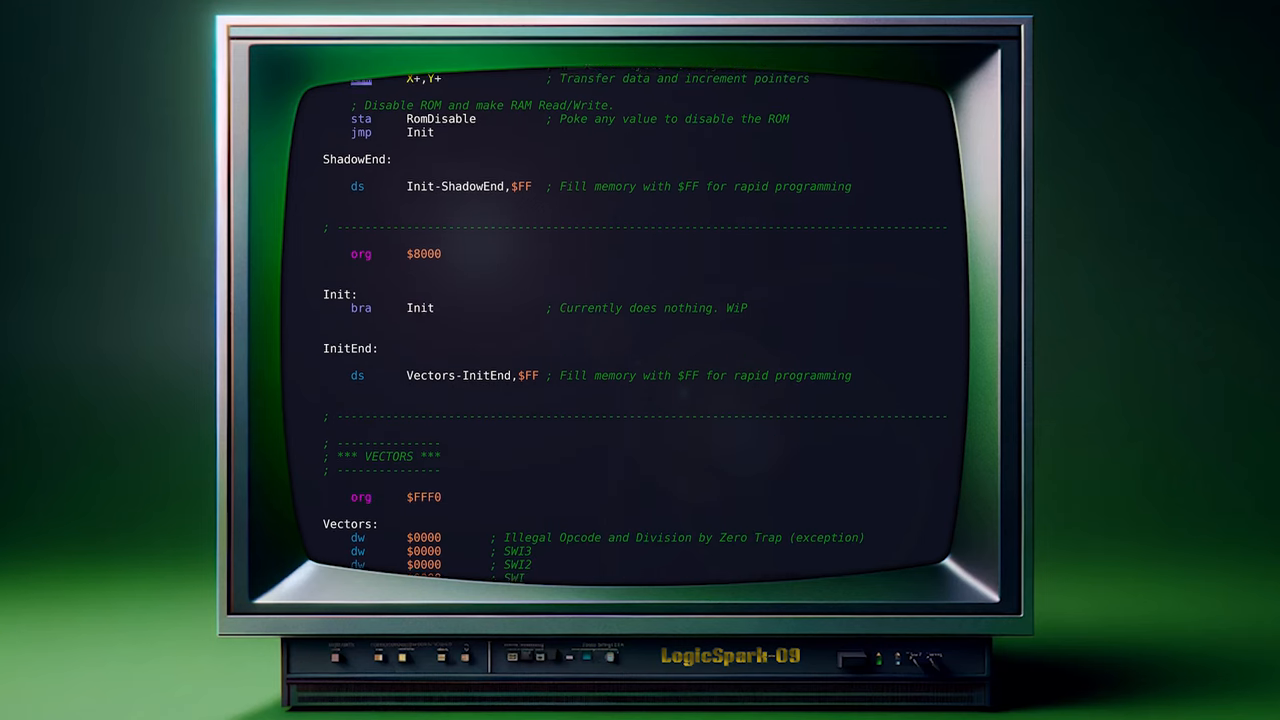
scroll(down, 3)
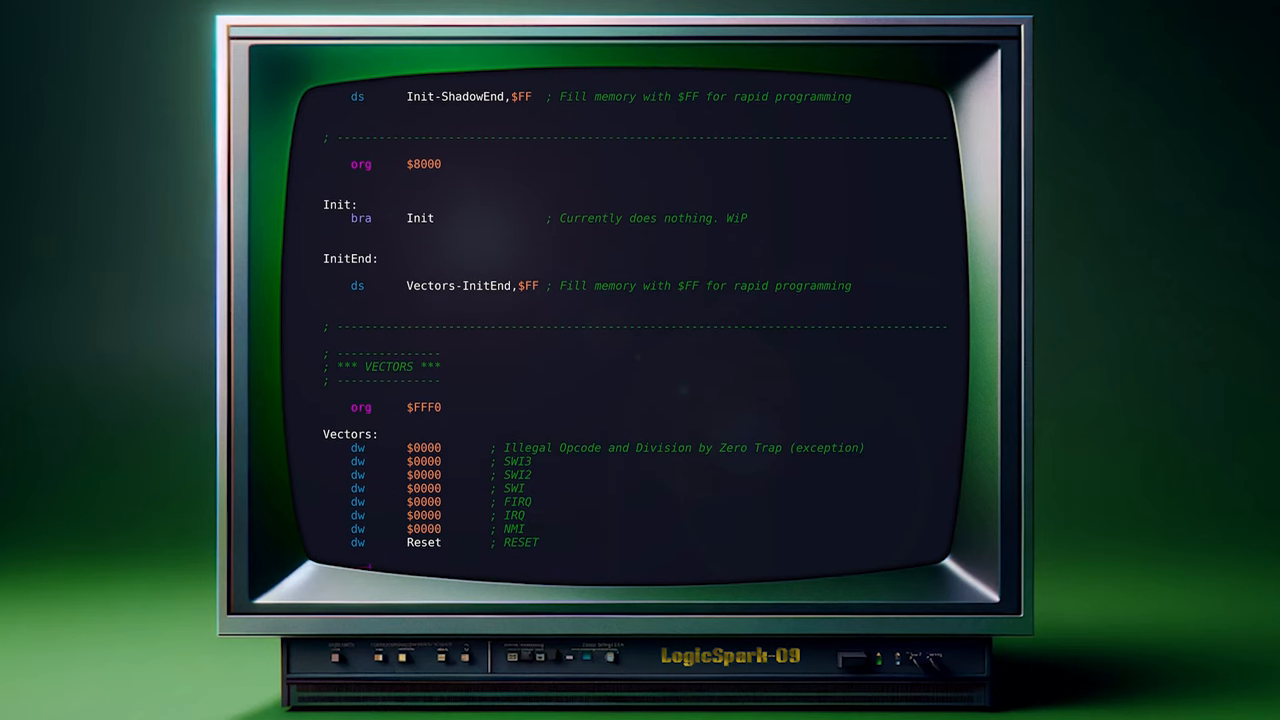